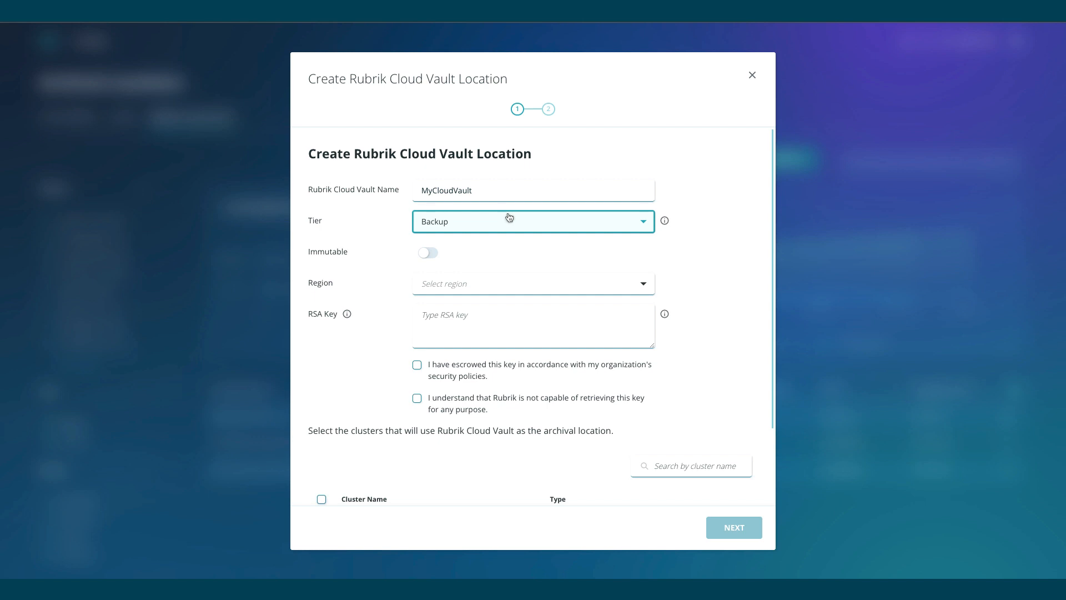
Step: Set 100-day immutability, region Virginia (East US 2), and clusters Cluster_A and Cluster_B
left_click(428, 253)
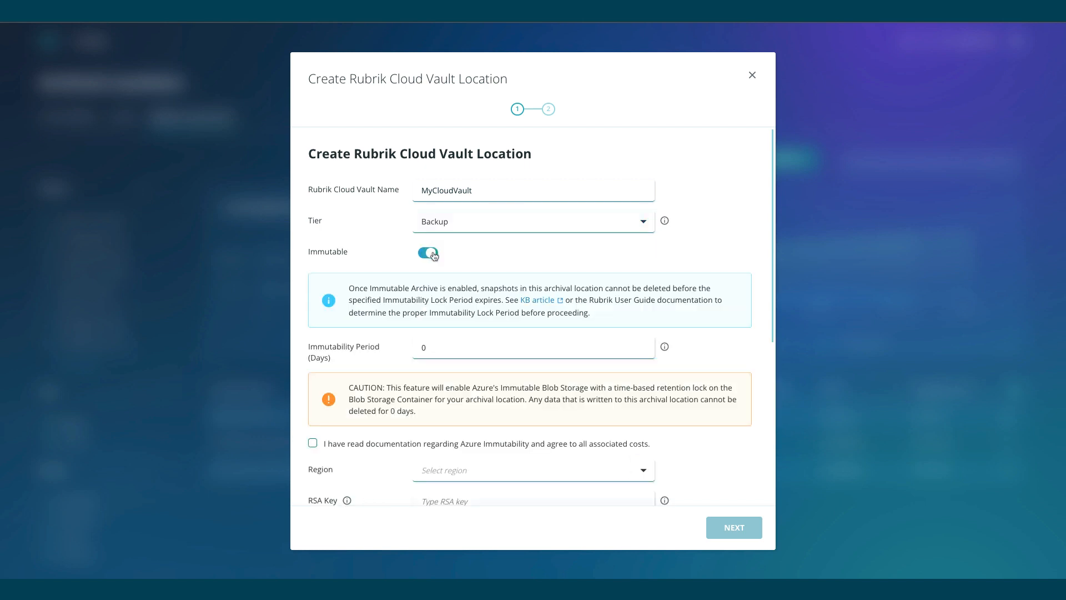
left_click(533, 348)
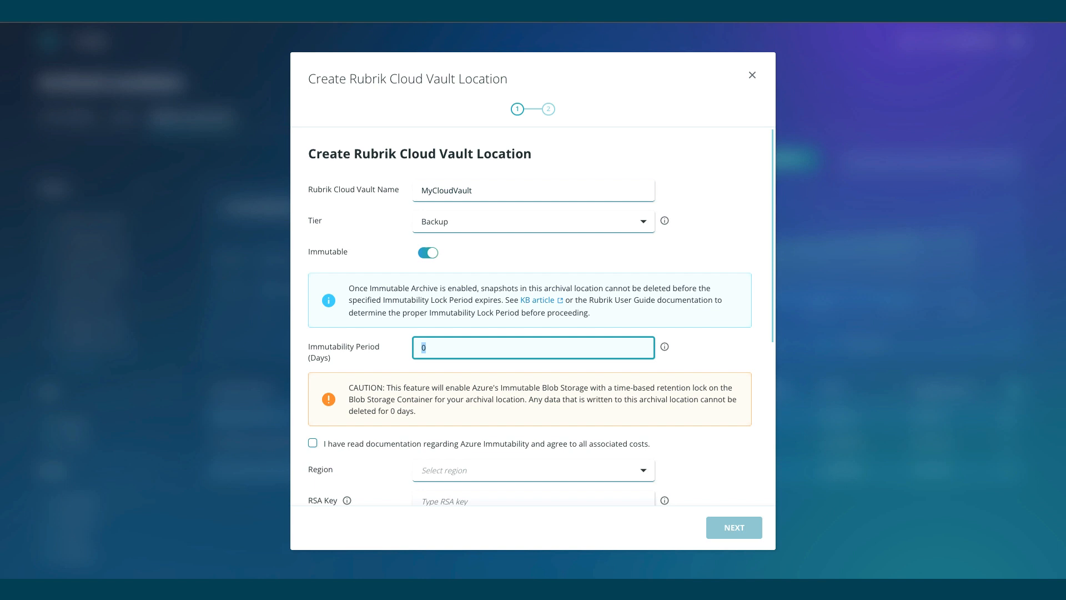
type("100")
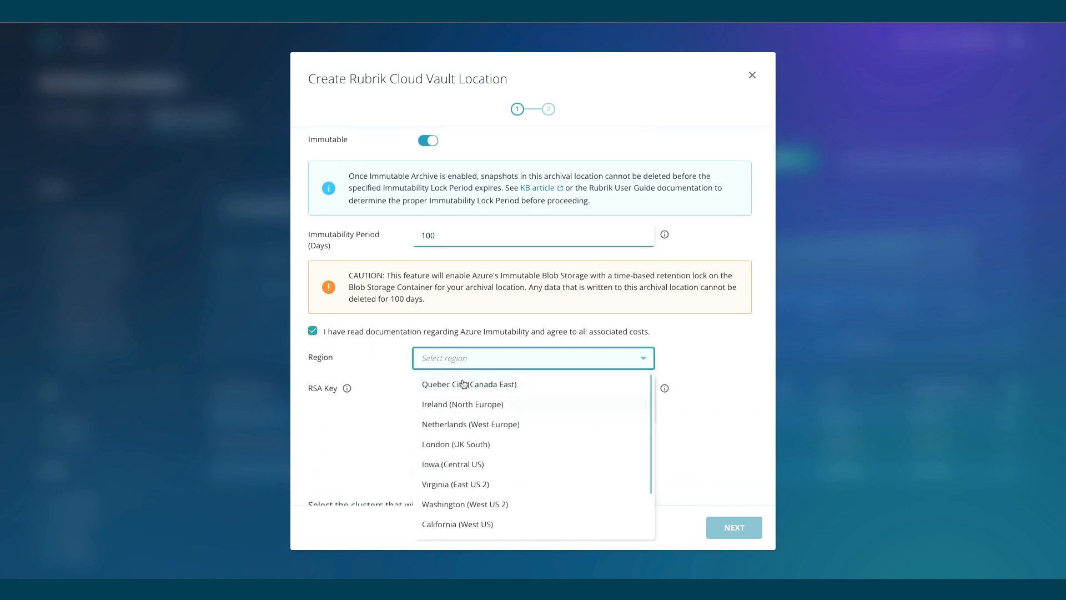
left_click(456, 484)
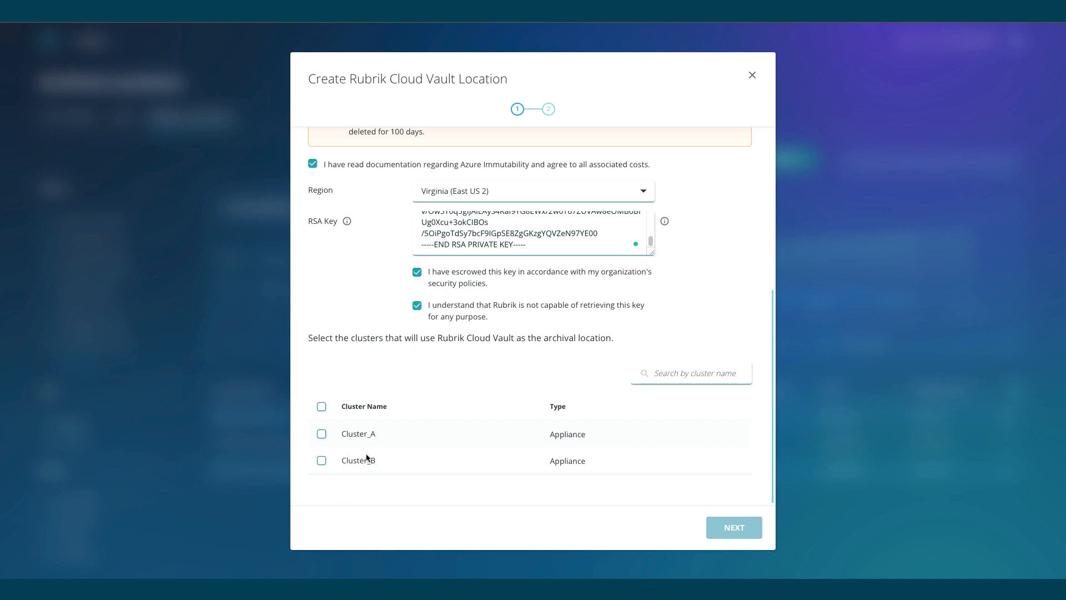
left_click(321, 406)
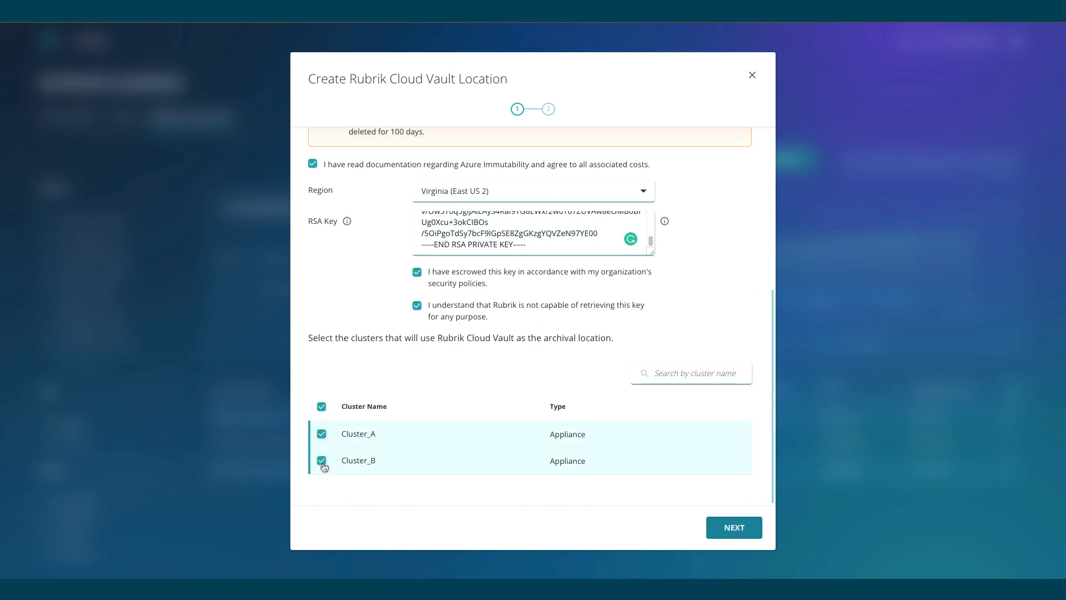
left_click(734, 527)
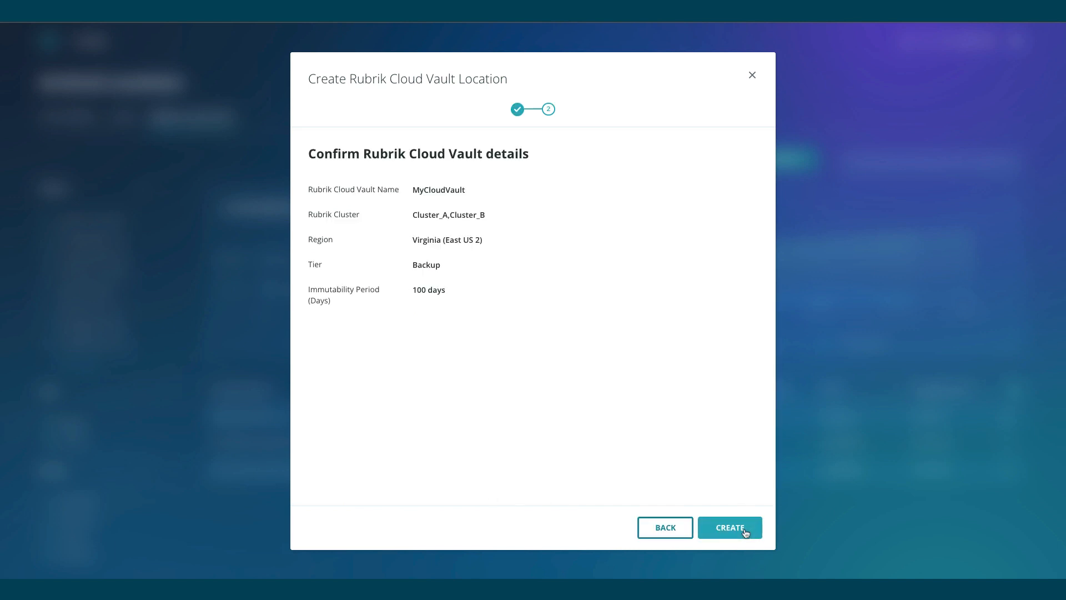
Step: Confirm creation of the MyCloudVault location and dismiss the provisioning notice
left_click(729, 527)
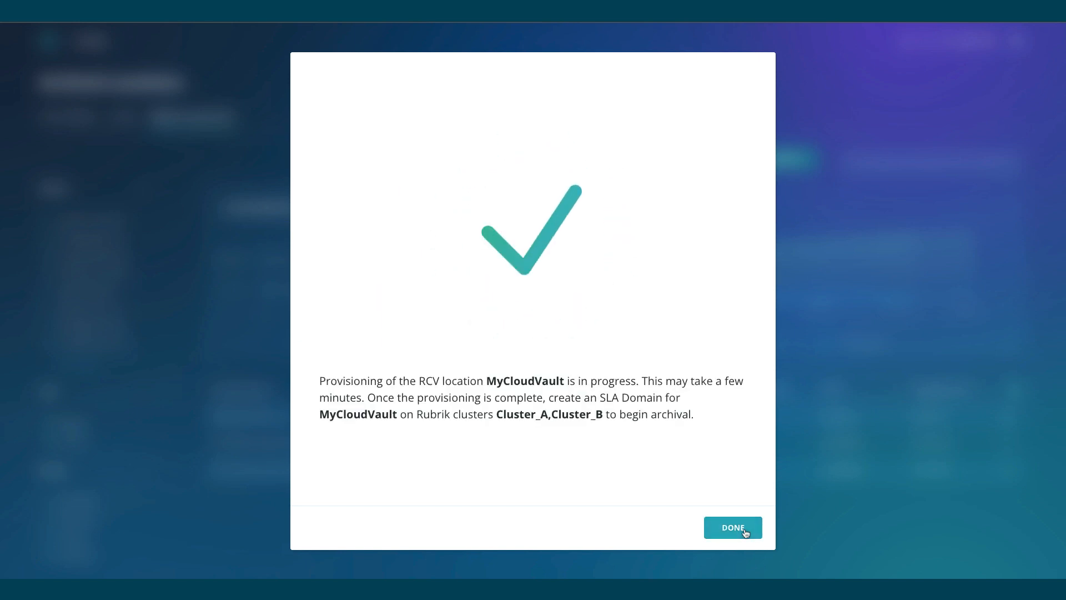
left_click(732, 527)
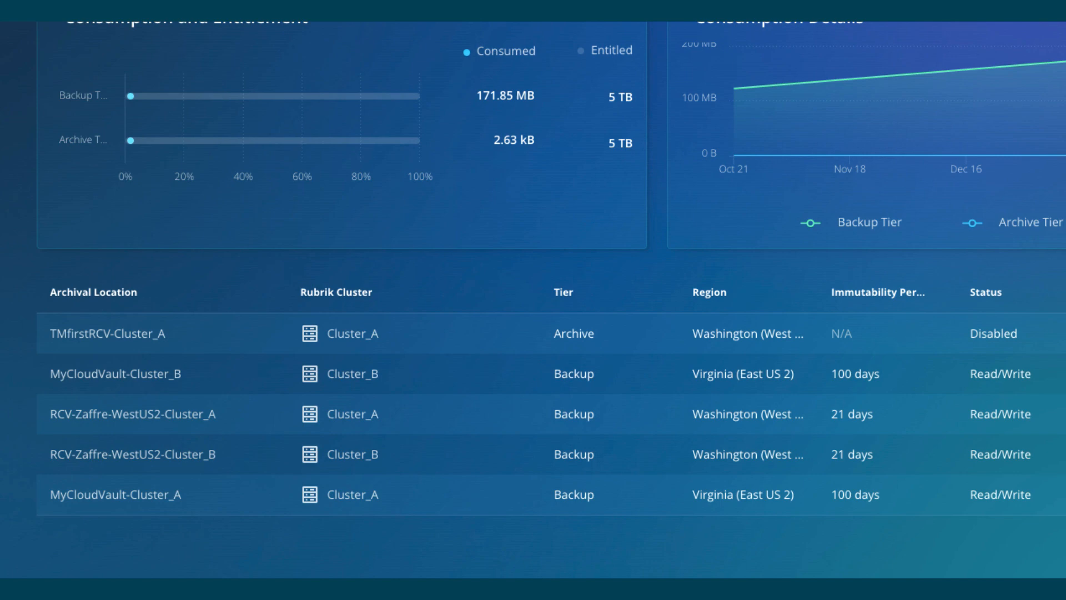
Step: Switch from archival locations settings to the Data Protection area
scroll("up", 3)
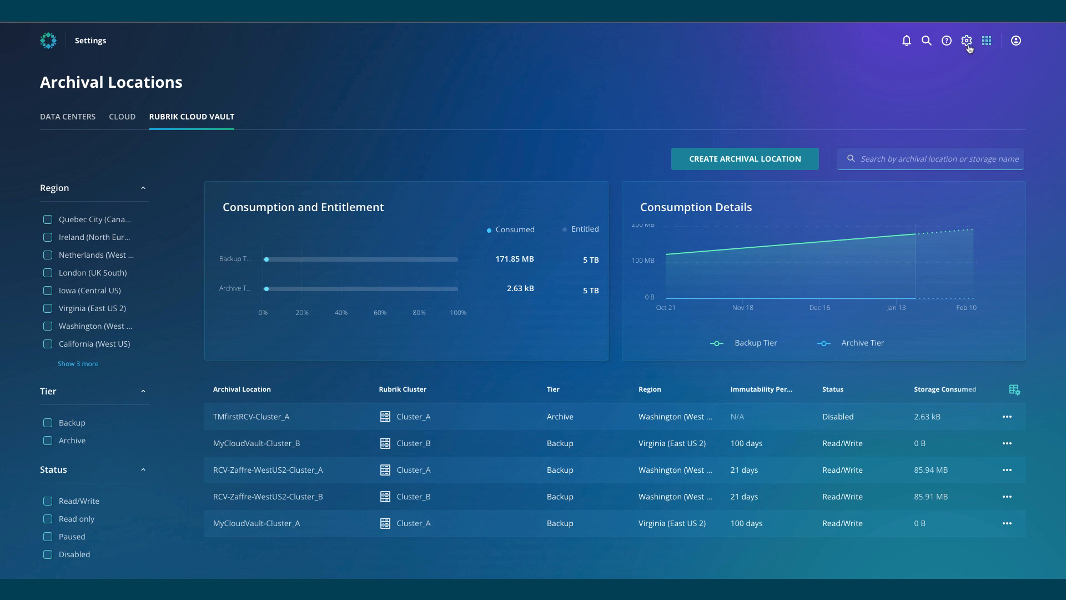
left_click(987, 40)
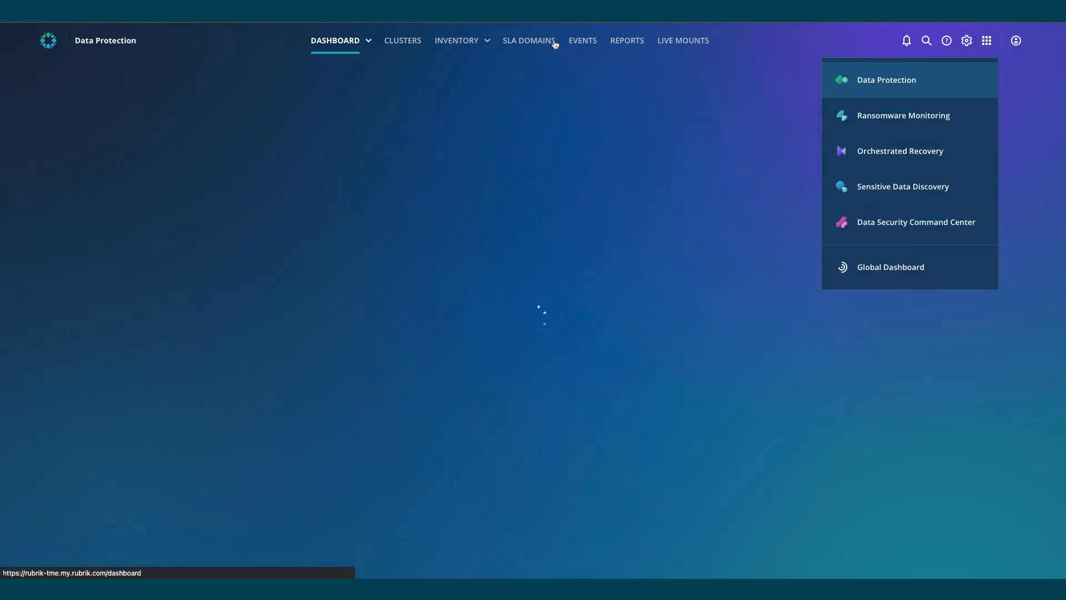
Step: Create a new SLA Domain with daily snapshots kept 30 days and monthly kept 36 months
left_click(528, 40)
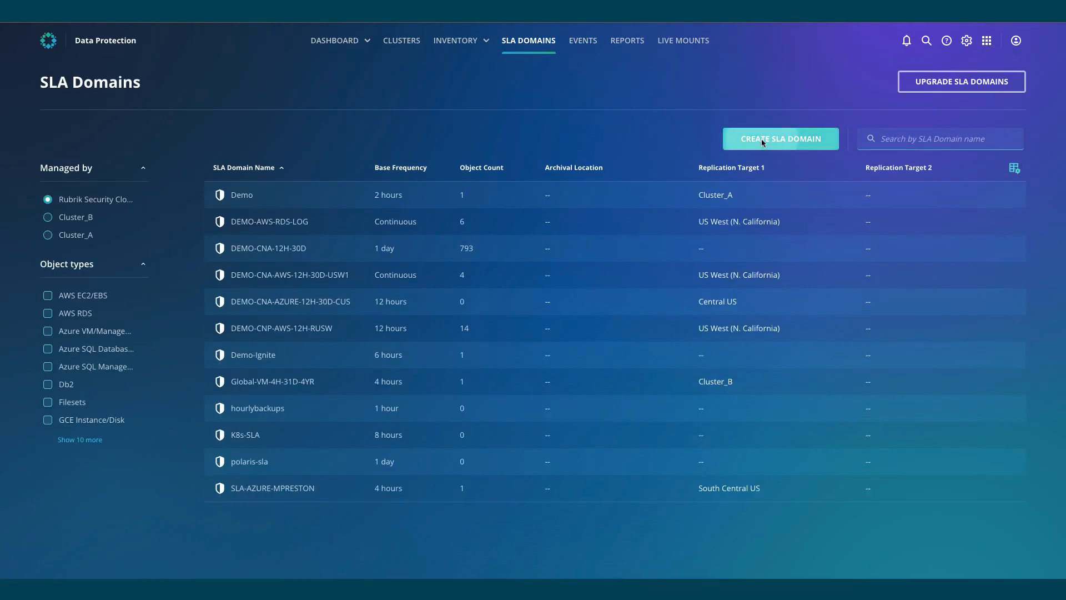
left_click(780, 139)
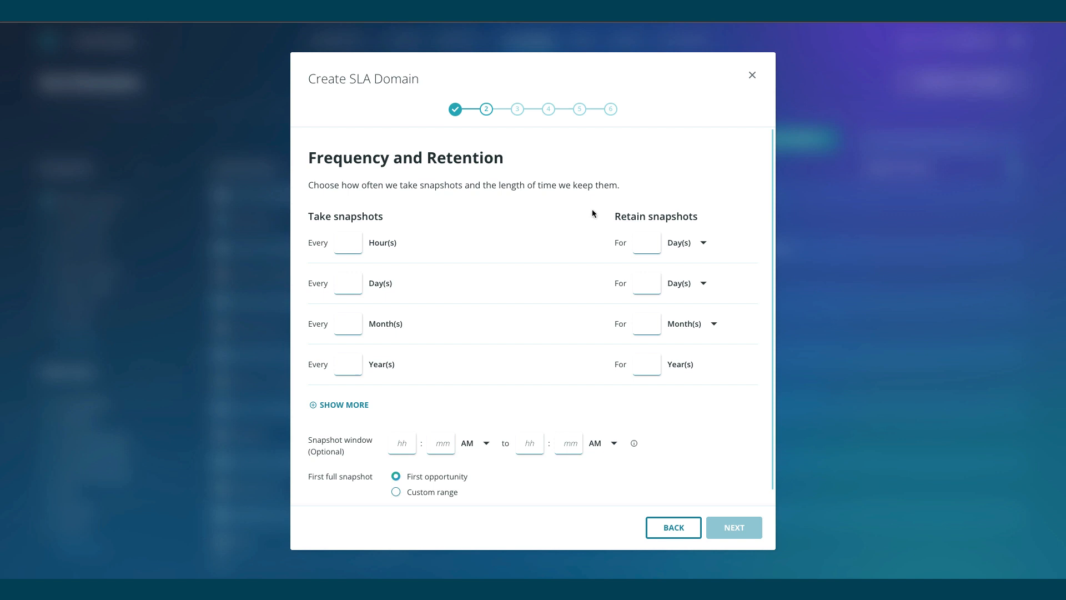
mouse_move(967, 152)
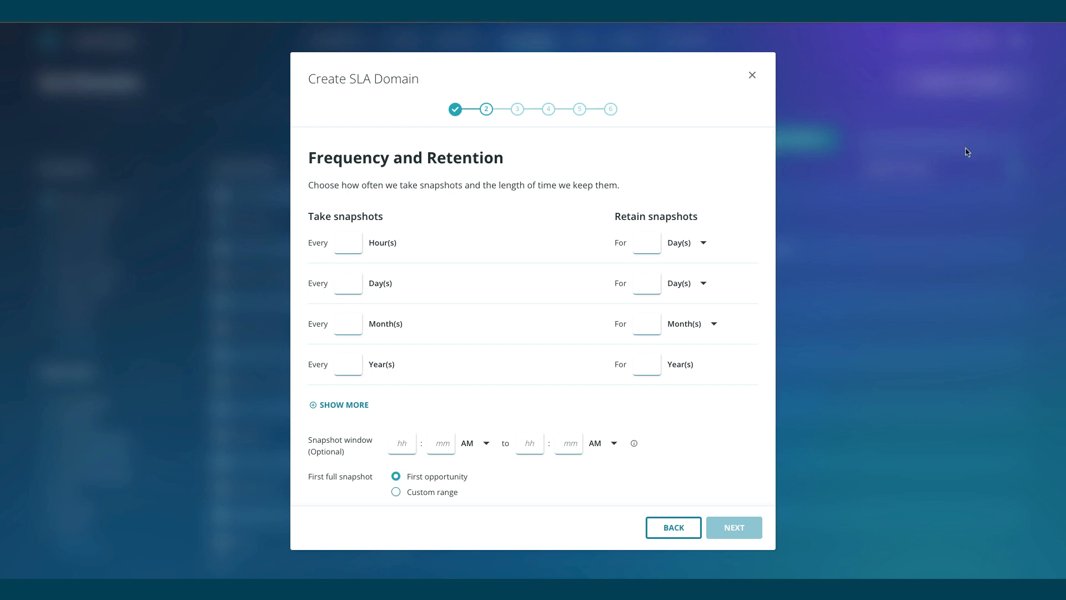
mouse_move(361, 278)
type("1")
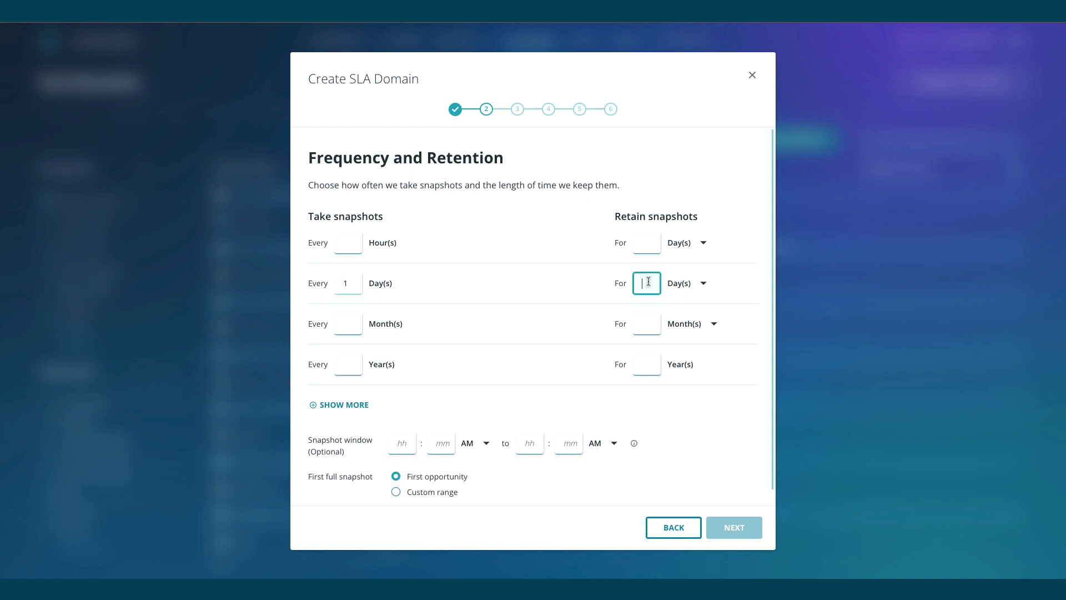
type("30")
left_click(647, 324)
type("36")
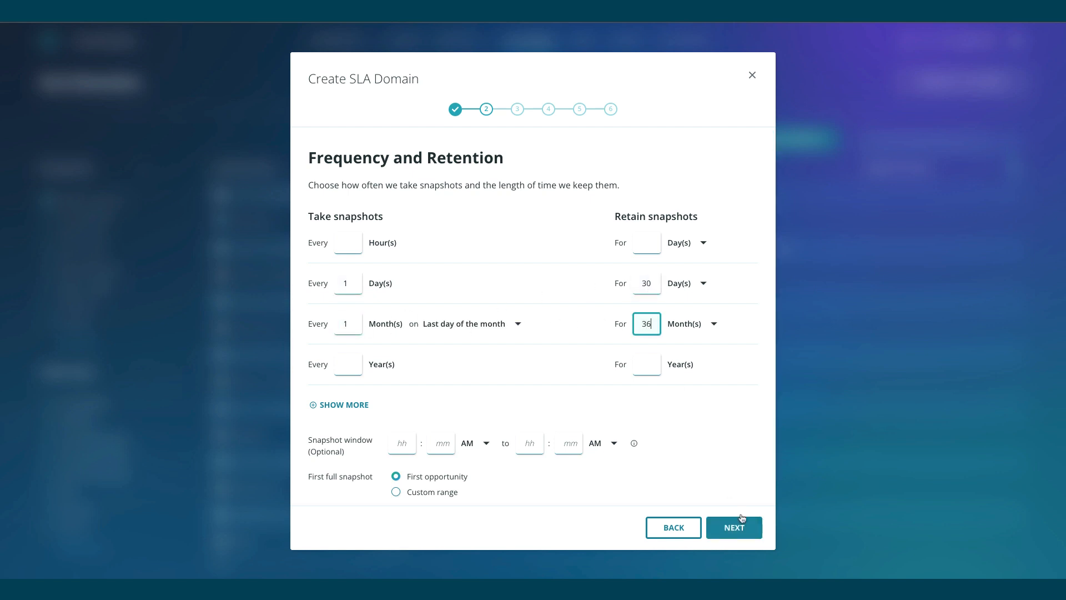
left_click(733, 527)
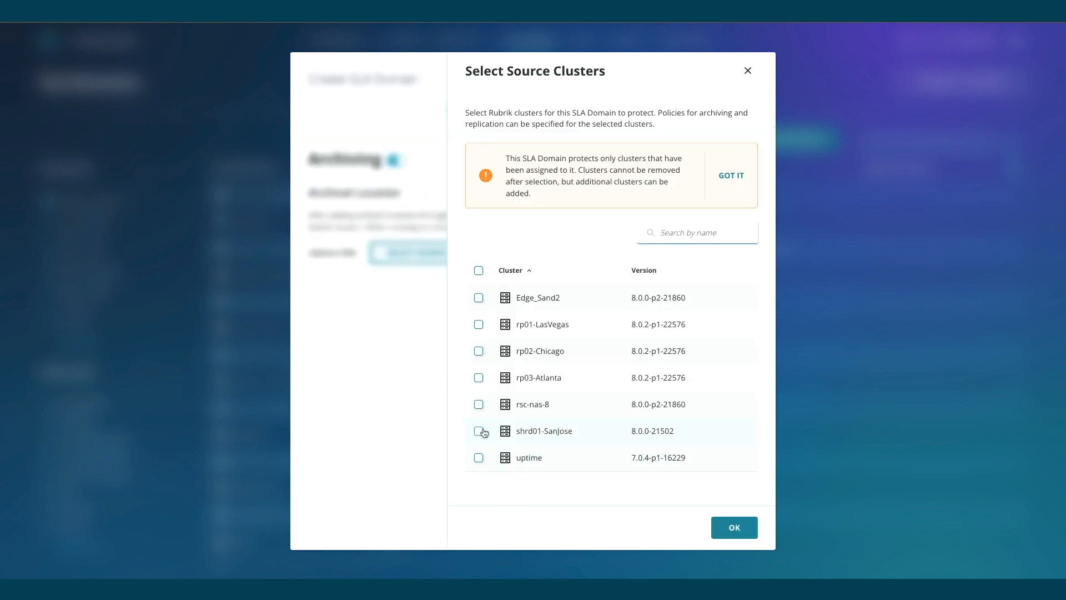
Step: Select shrd01-SanJose and archive instantly to RCV-Backup-US West-rdp01-rbk
left_click(734, 527)
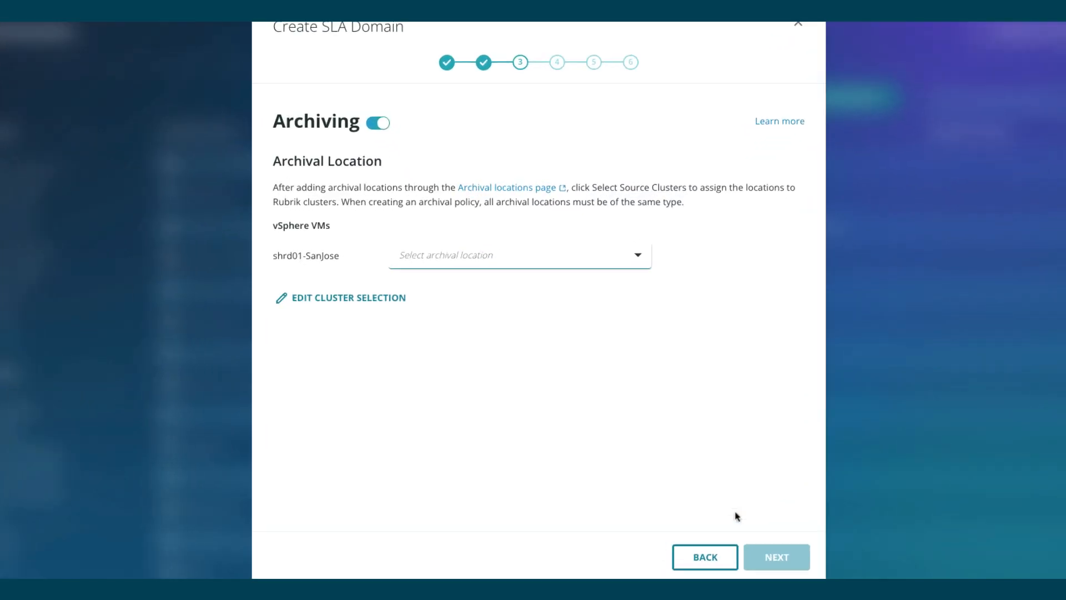
left_click(517, 254)
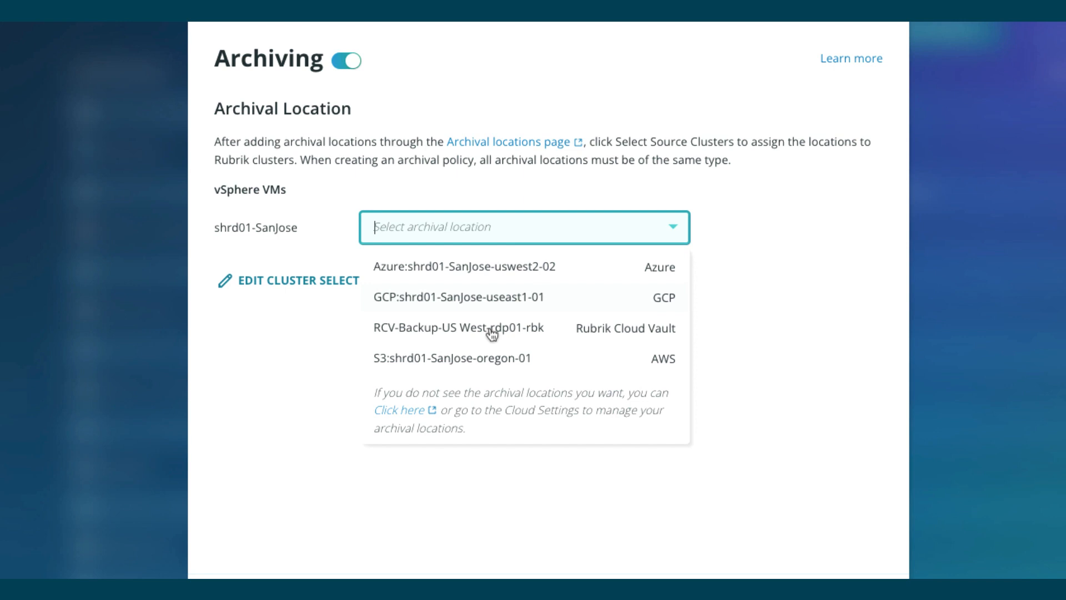
left_click(458, 327)
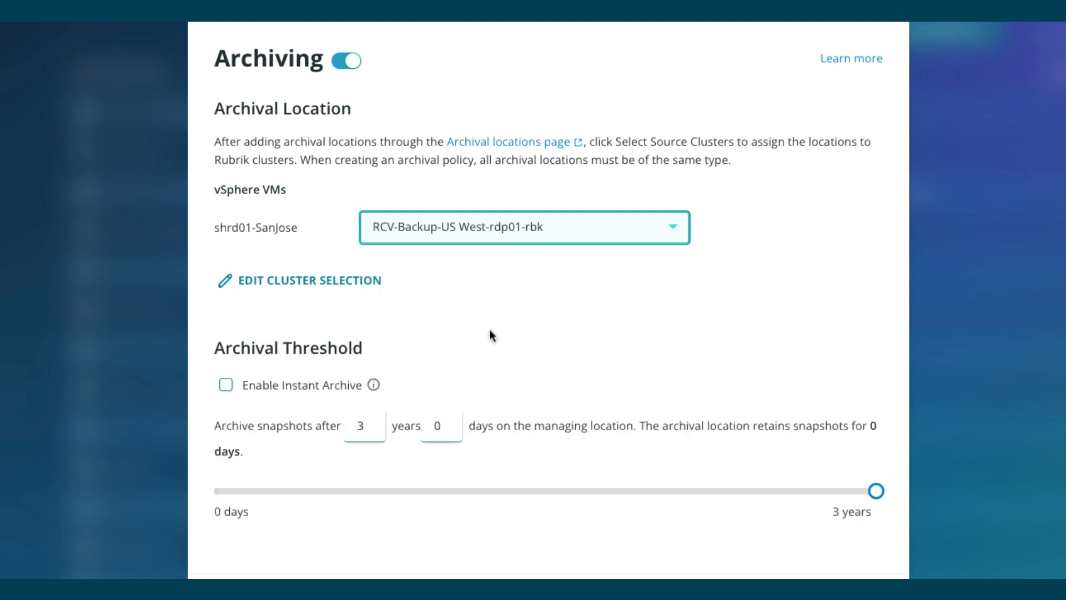
left_click(225, 385)
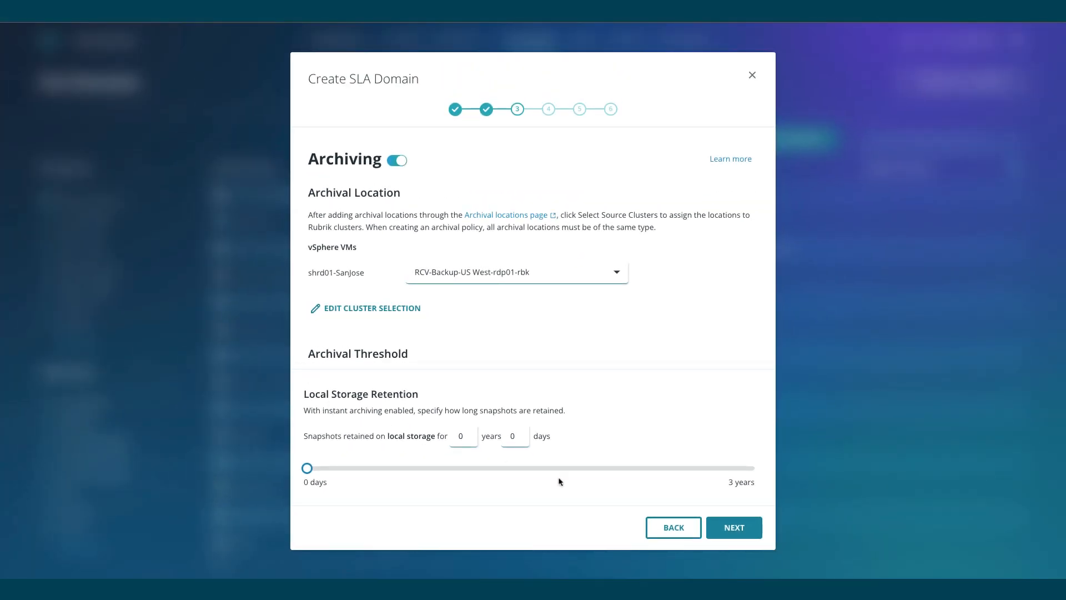
mouse_move(733, 534)
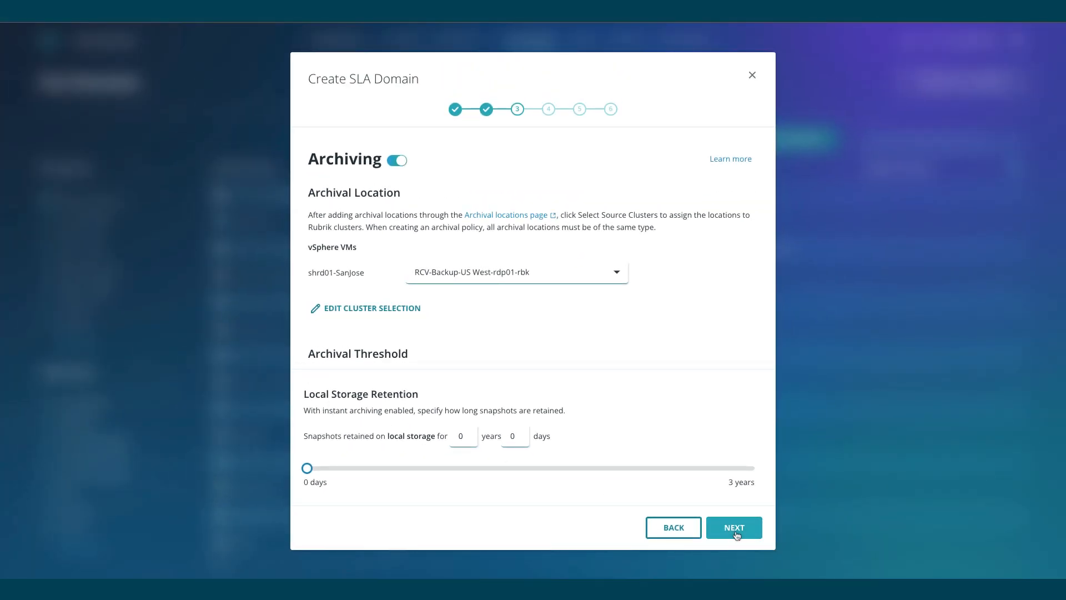
Step: Name the SLA Domain MySLA and create it
left_click(734, 527)
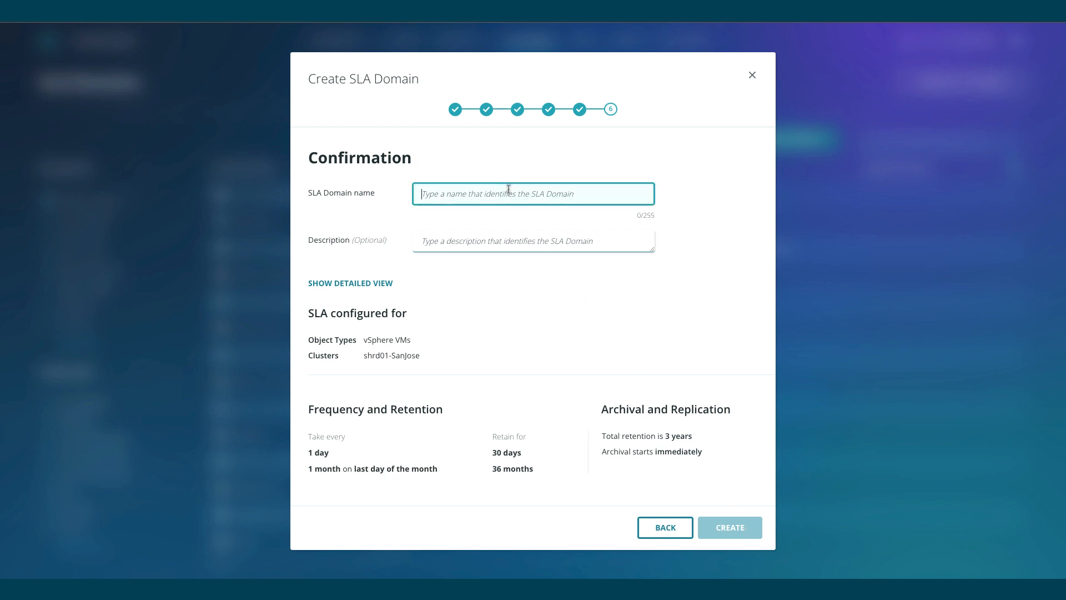
type("MySLA")
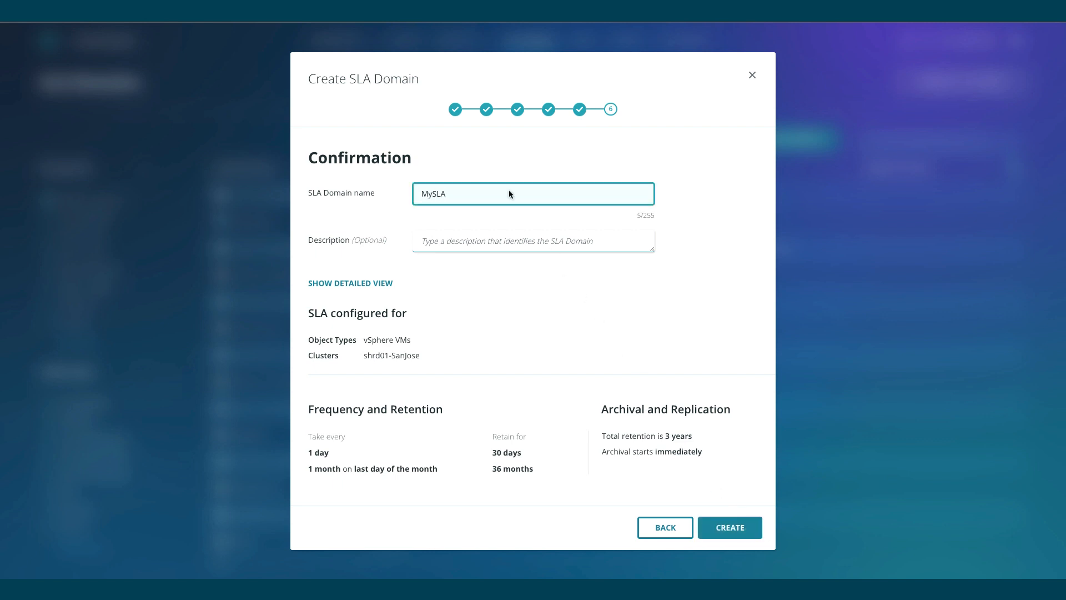
left_click(730, 527)
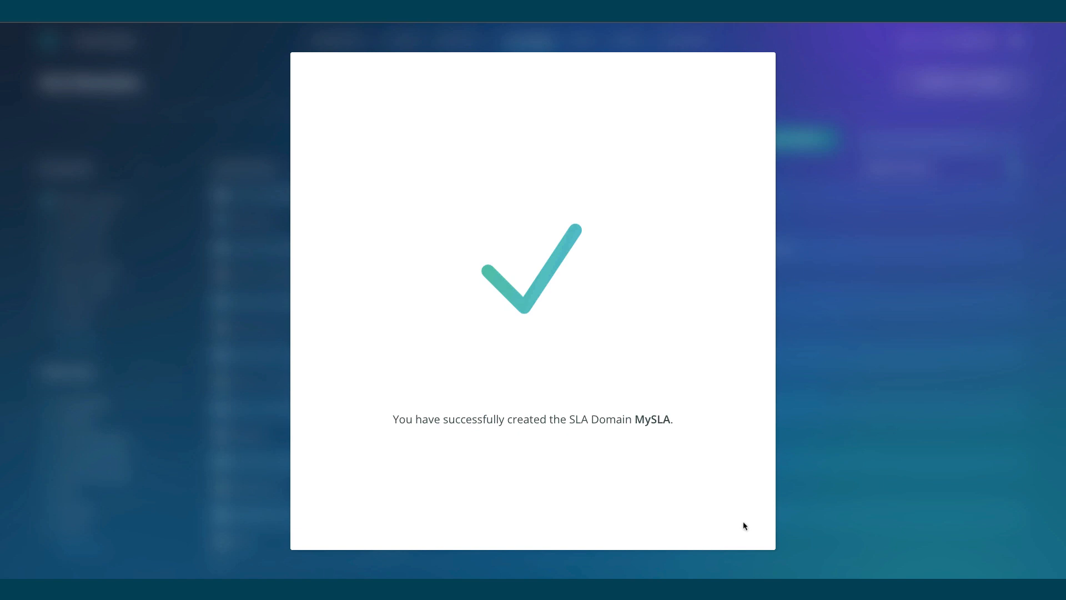